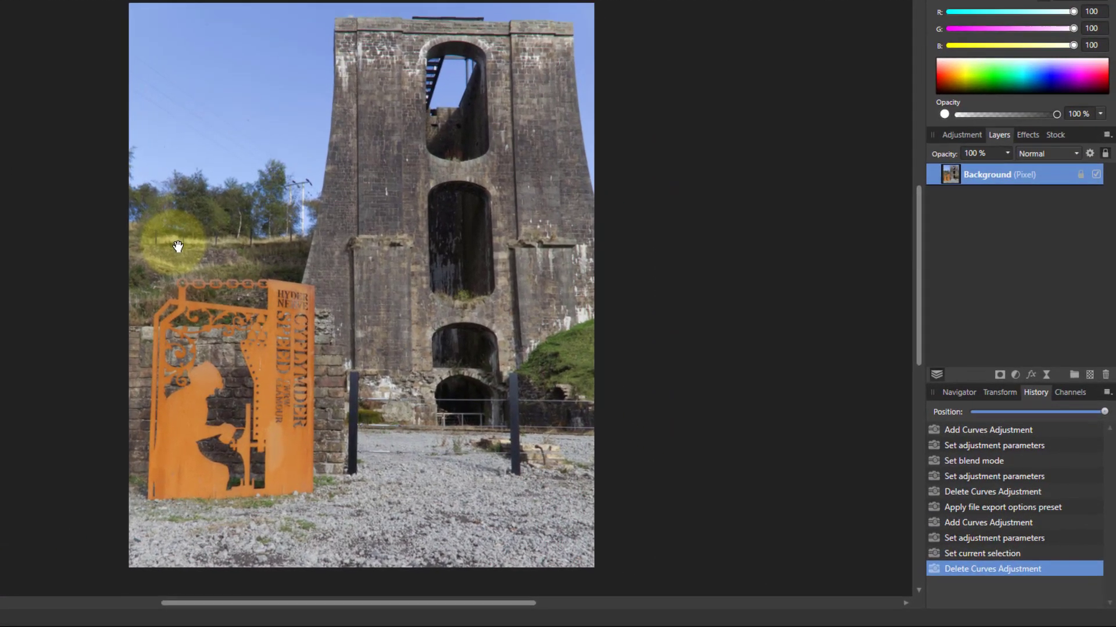
mouse_move(637, 233)
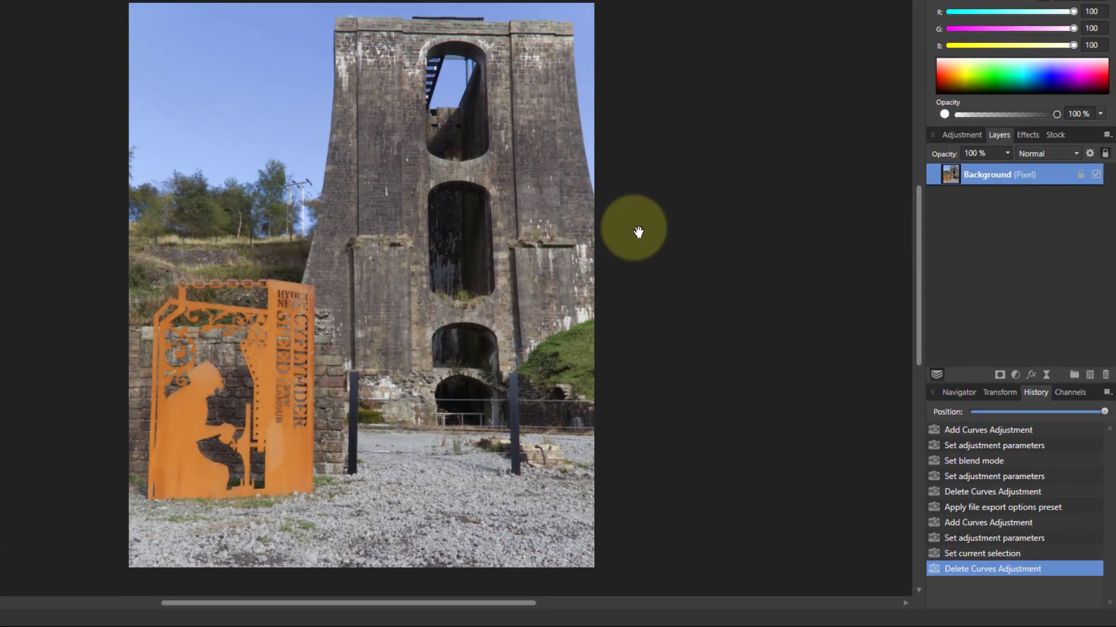
mouse_move(1021, 387)
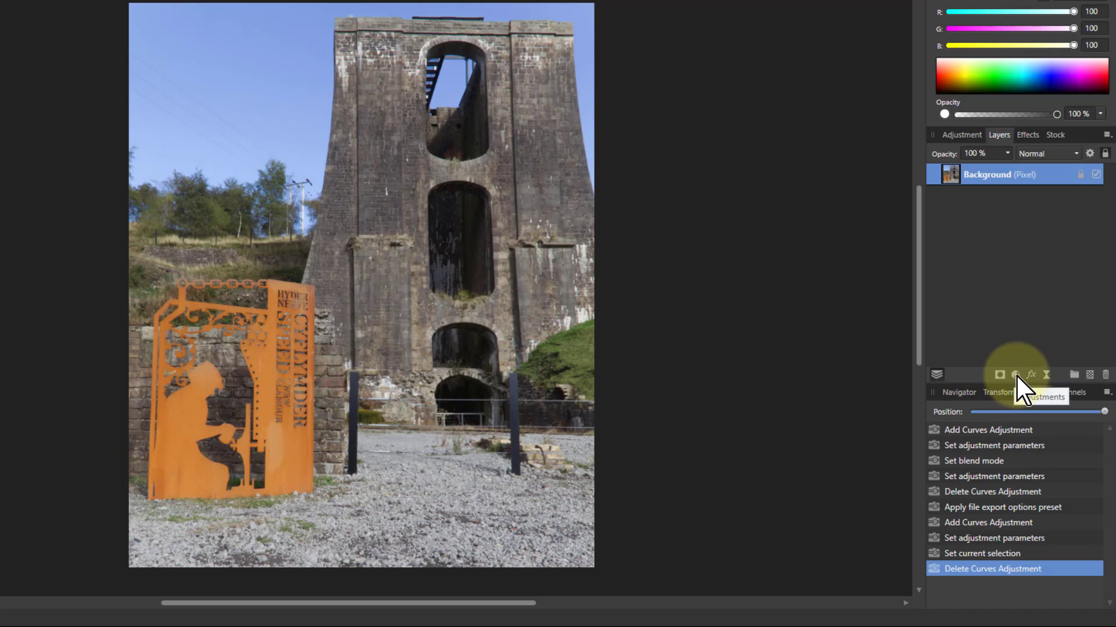
Add a Curves adjustment layer above the stone tower photo
click(1015, 375)
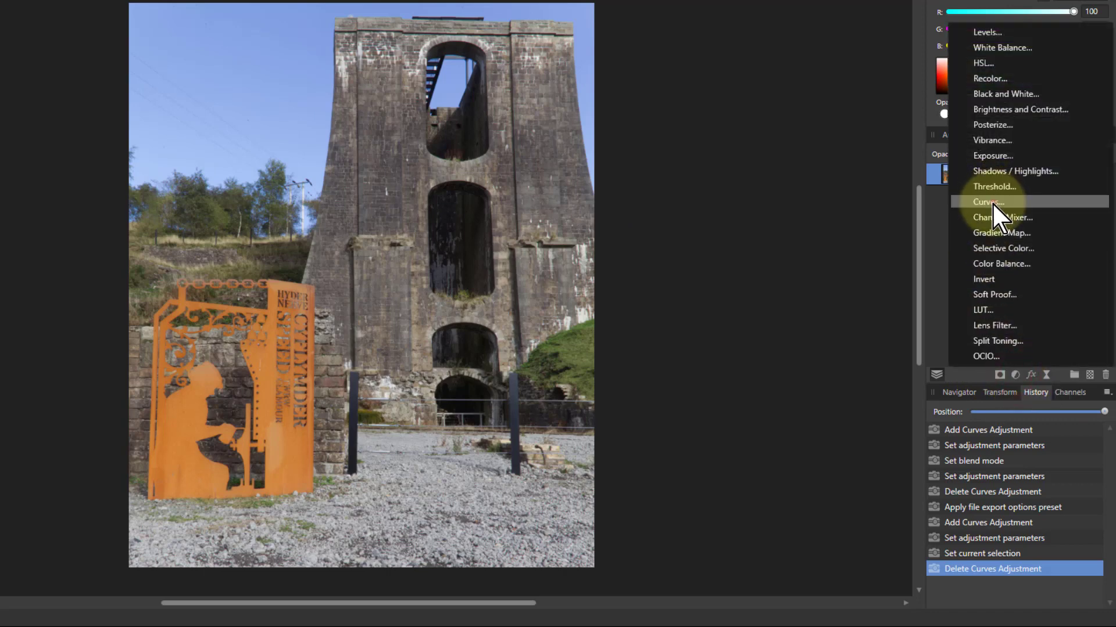
click(988, 202)
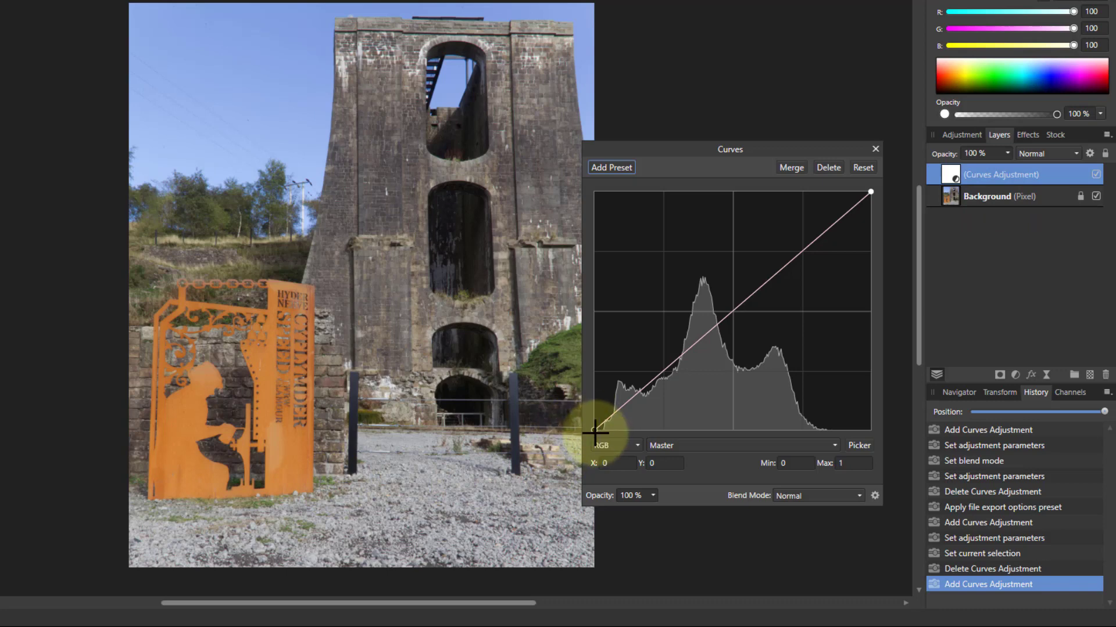
Raise the black point and lower the white point to mid height, flattening the curve
click(596, 434)
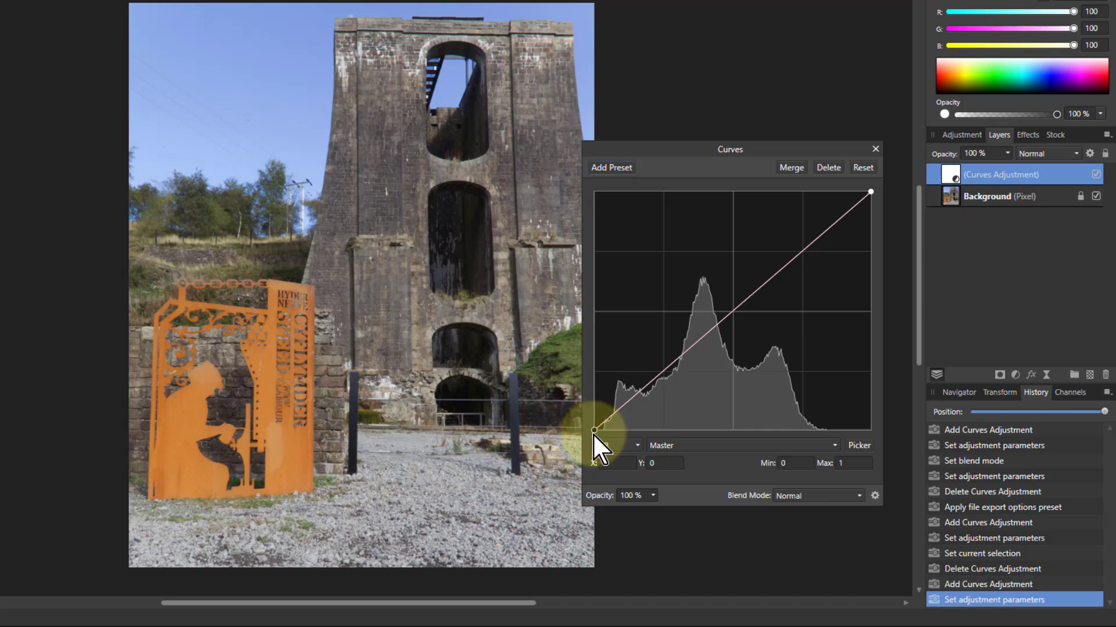
drag(595, 434, 594, 329)
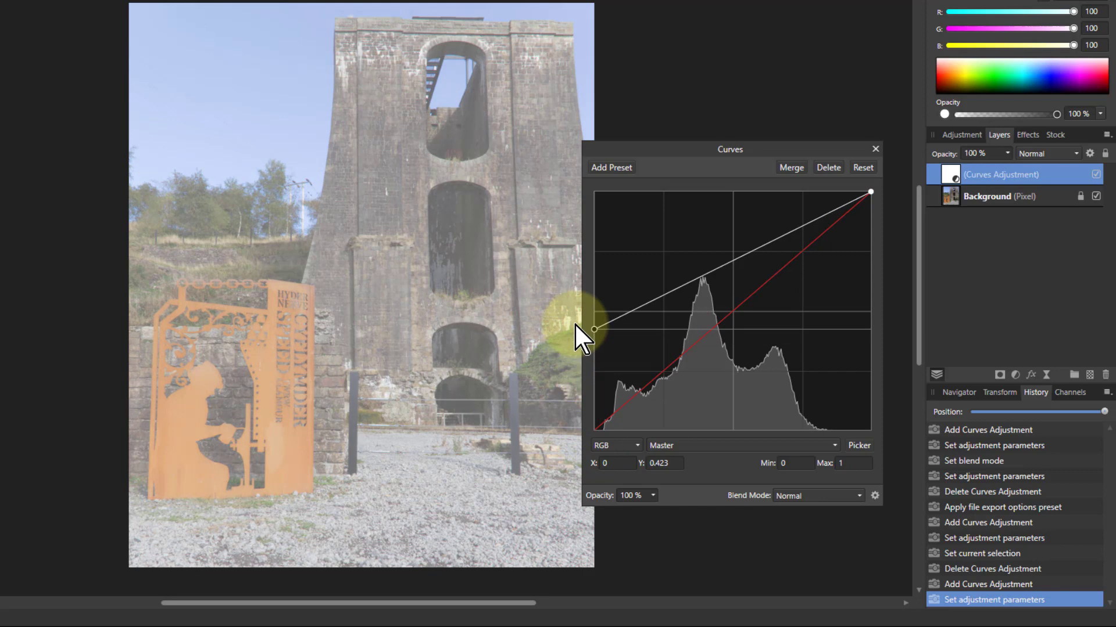
drag(593, 330, 594, 313)
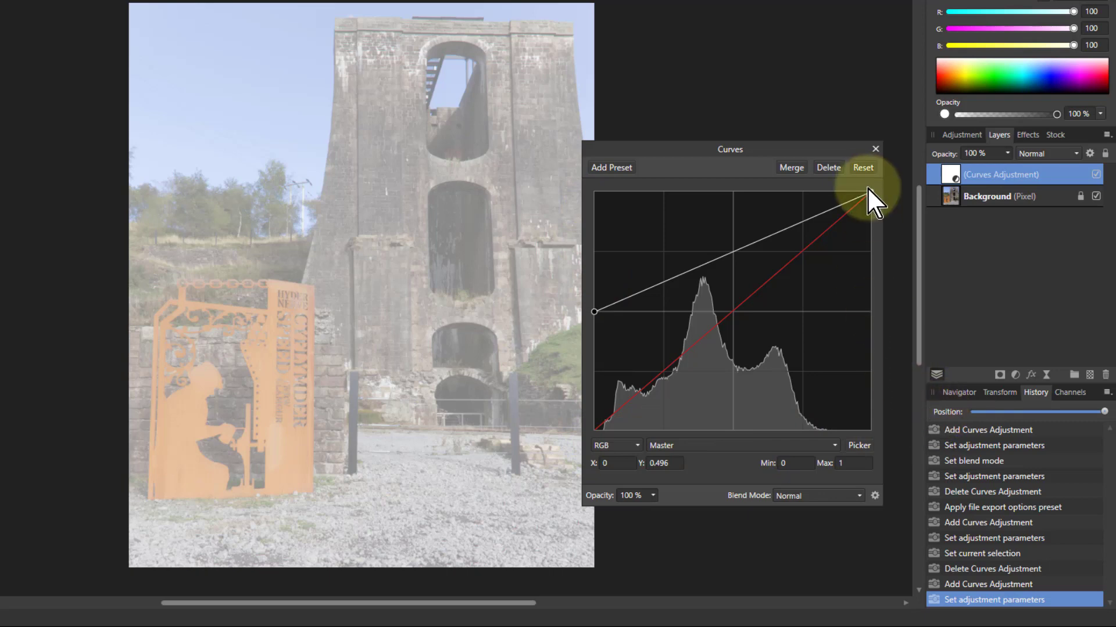
drag(866, 199, 871, 282)
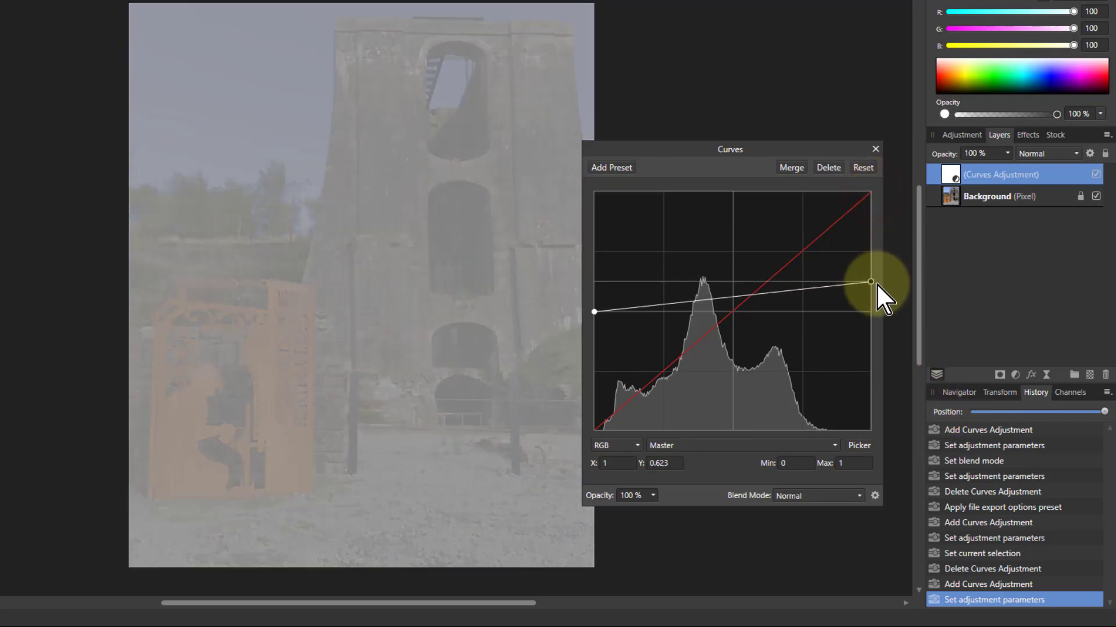
drag(869, 283, 870, 311)
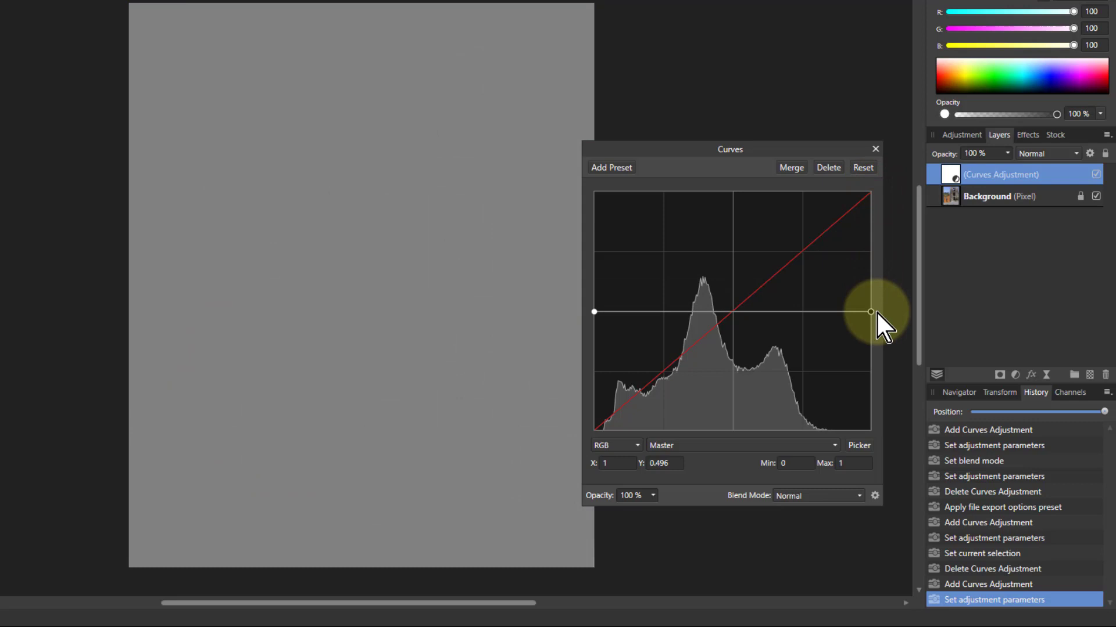
mouse_move(838, 554)
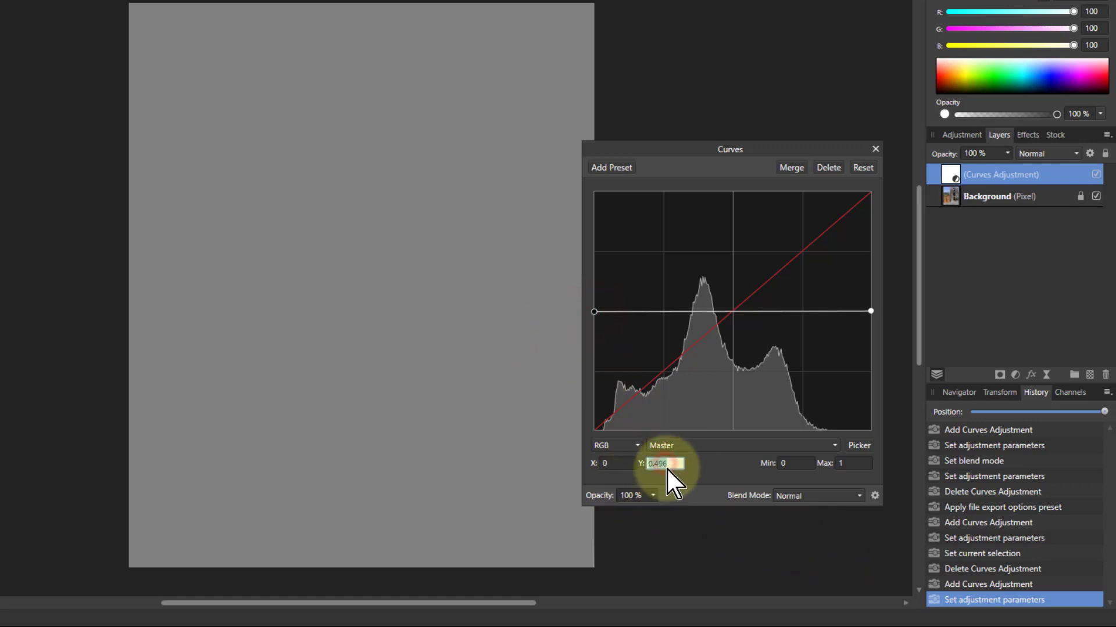
Enter 0.5 as the flat curve's endpoint output value
text(5)
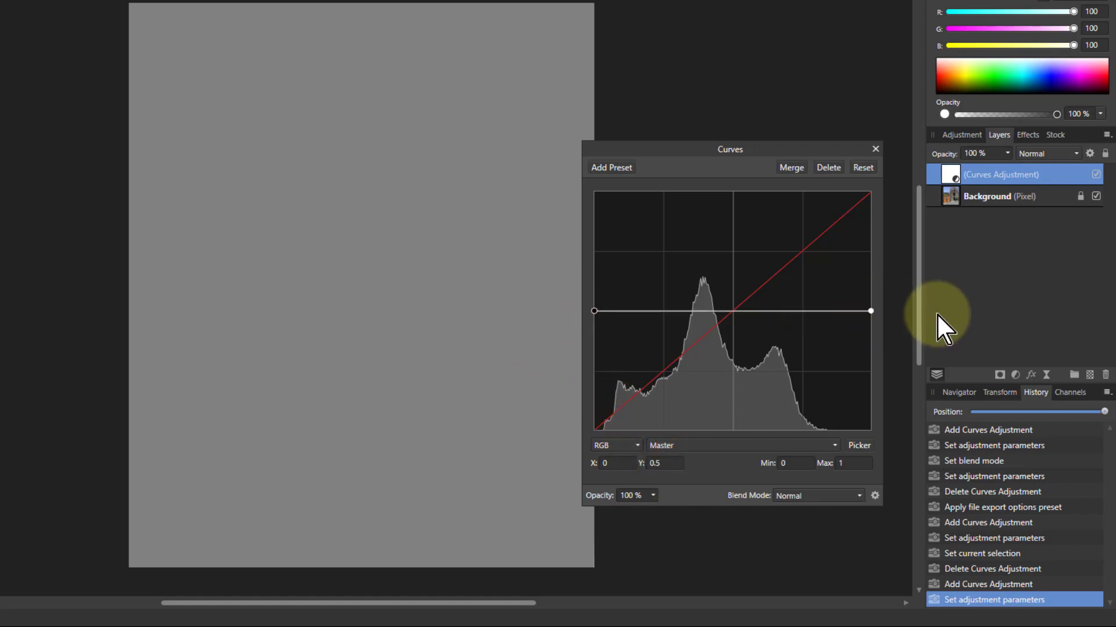
mouse_move(858, 370)
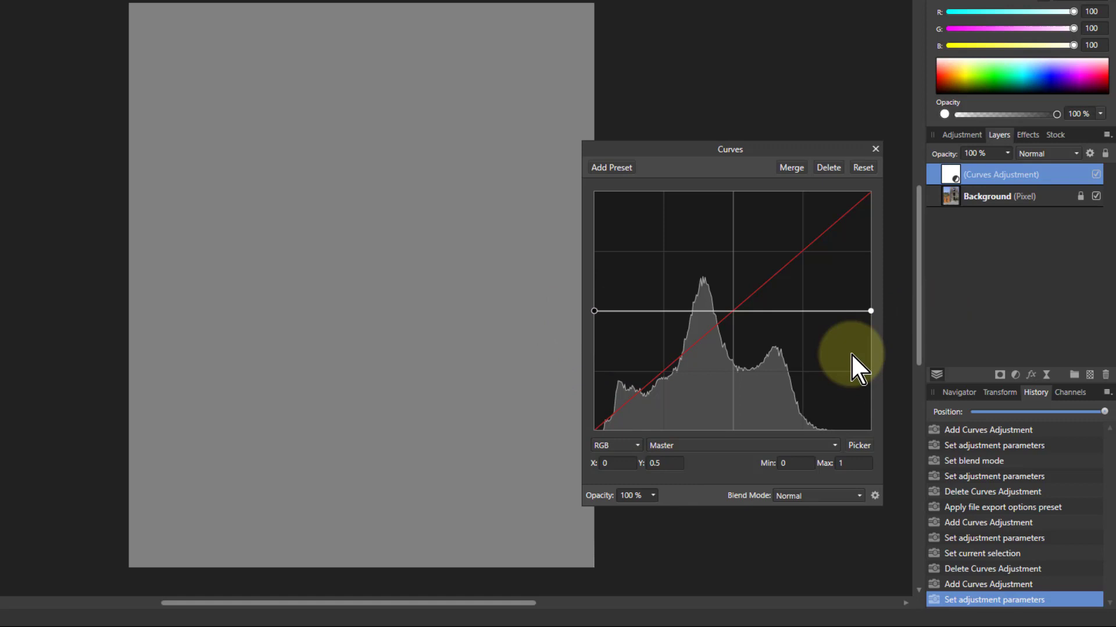
mouse_move(857, 381)
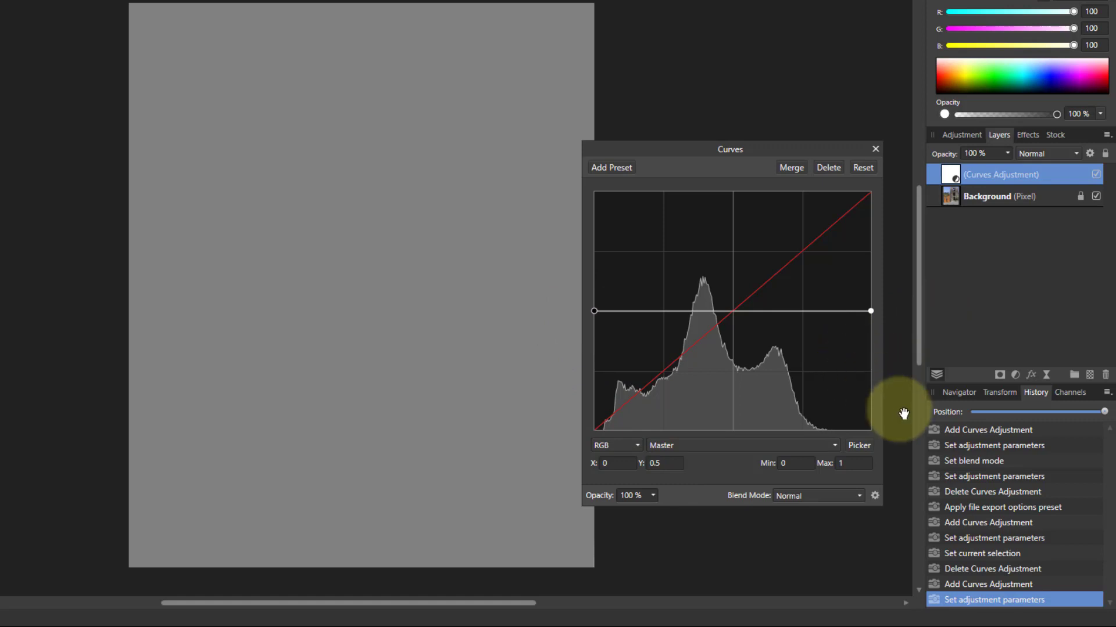
mouse_move(347, 75)
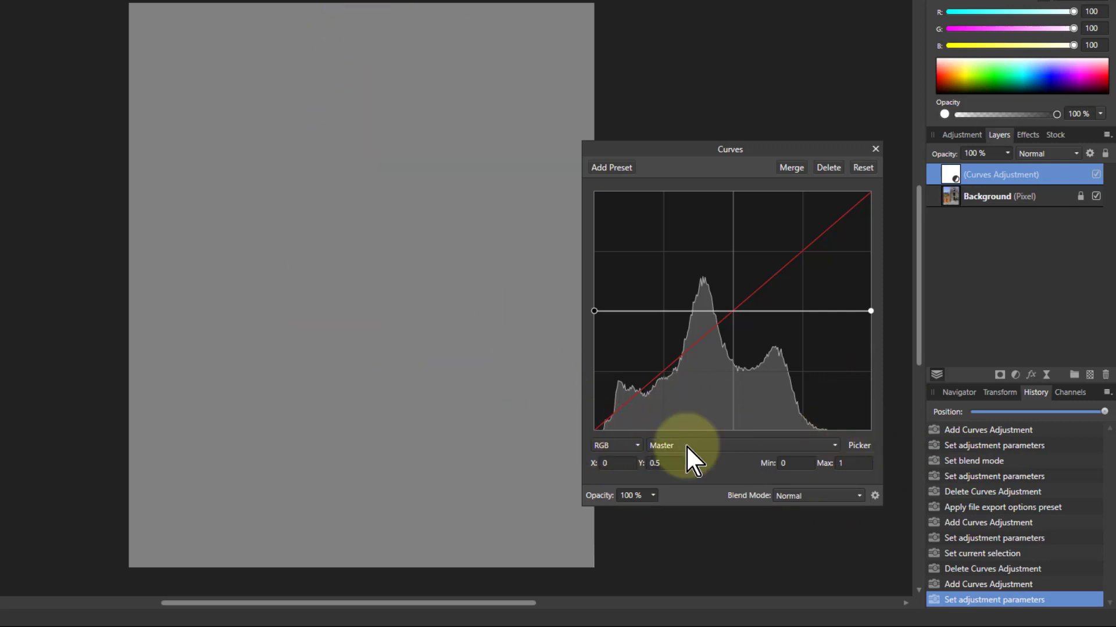
mouse_move(693, 302)
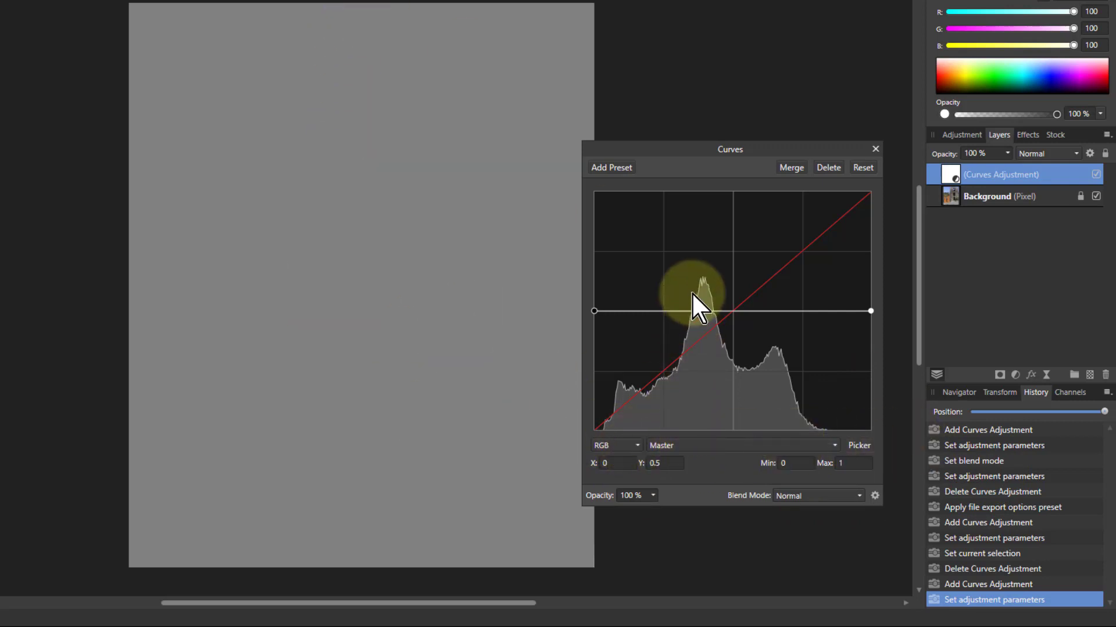
mouse_move(914, 306)
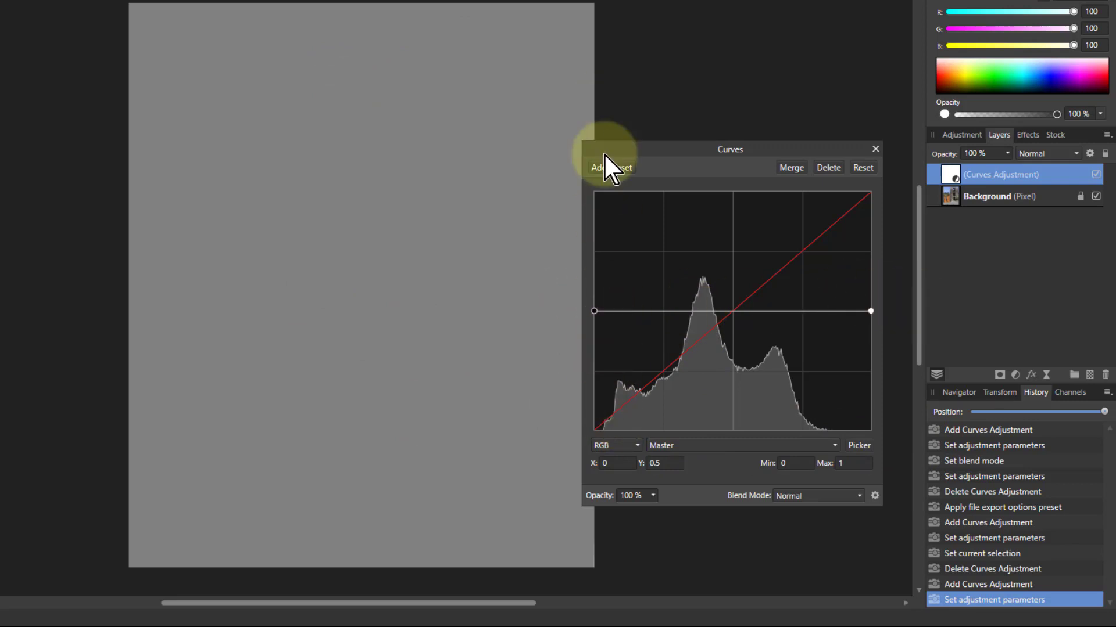
mouse_move(601, 317)
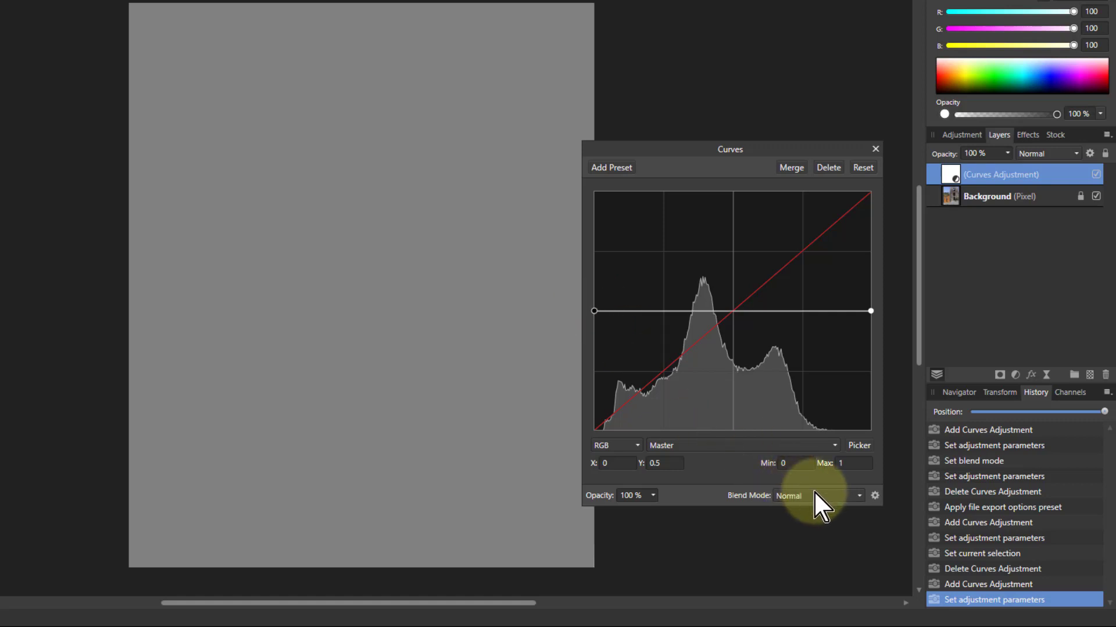
mouse_move(811, 487)
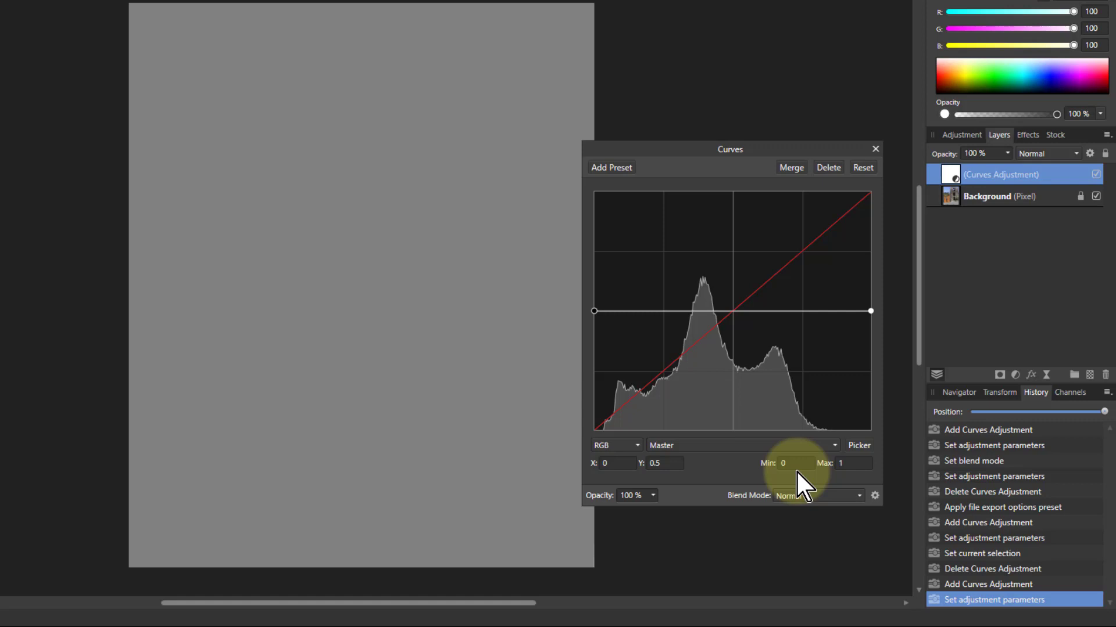
Set the Curves adjustment's blend mode to Overlay
click(859, 495)
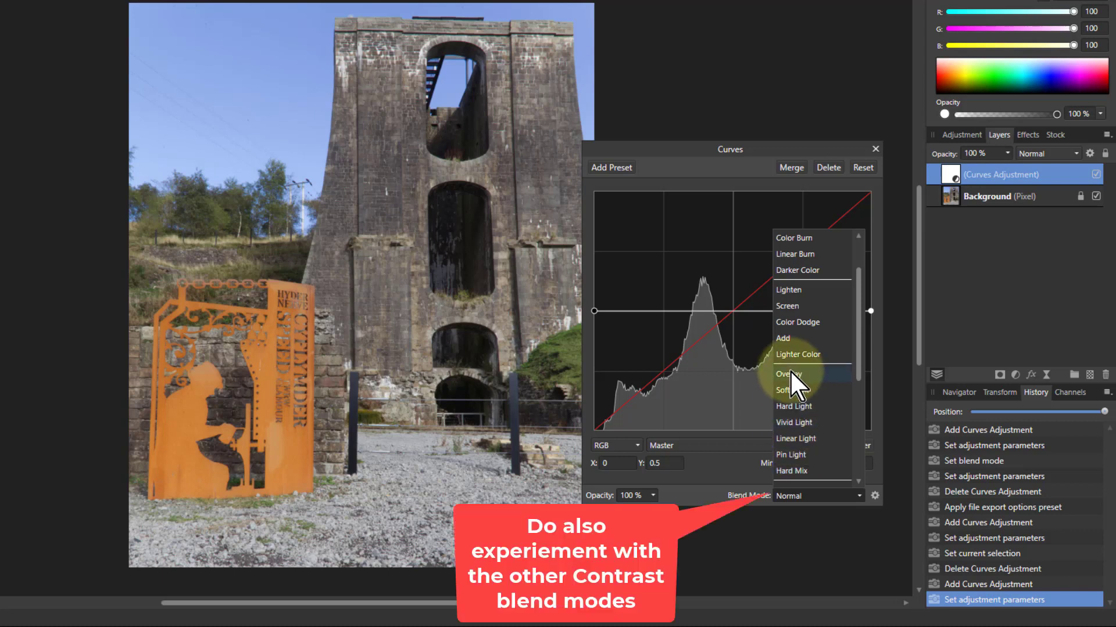
click(787, 374)
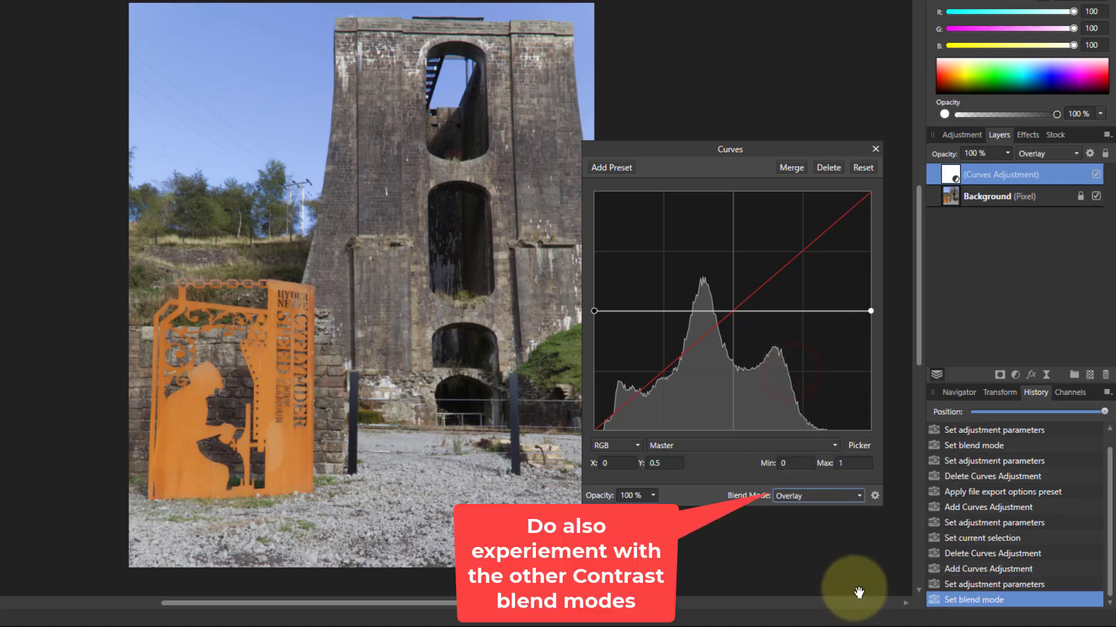
mouse_move(881, 532)
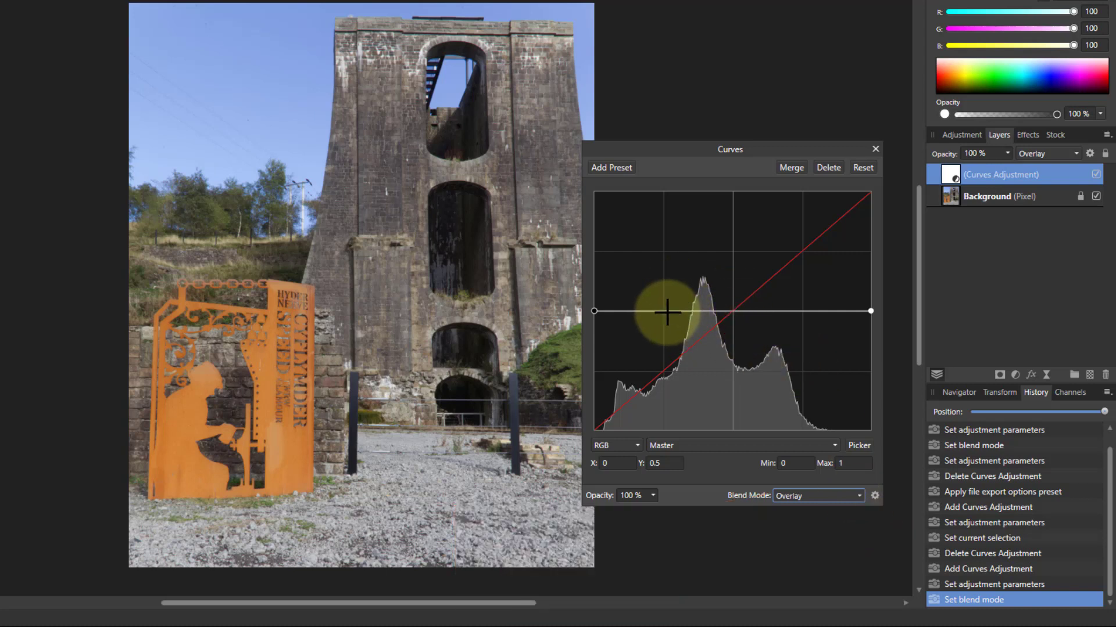
Add a quarter-point node and bend the curve into an upward arch
drag(669, 311, 666, 312)
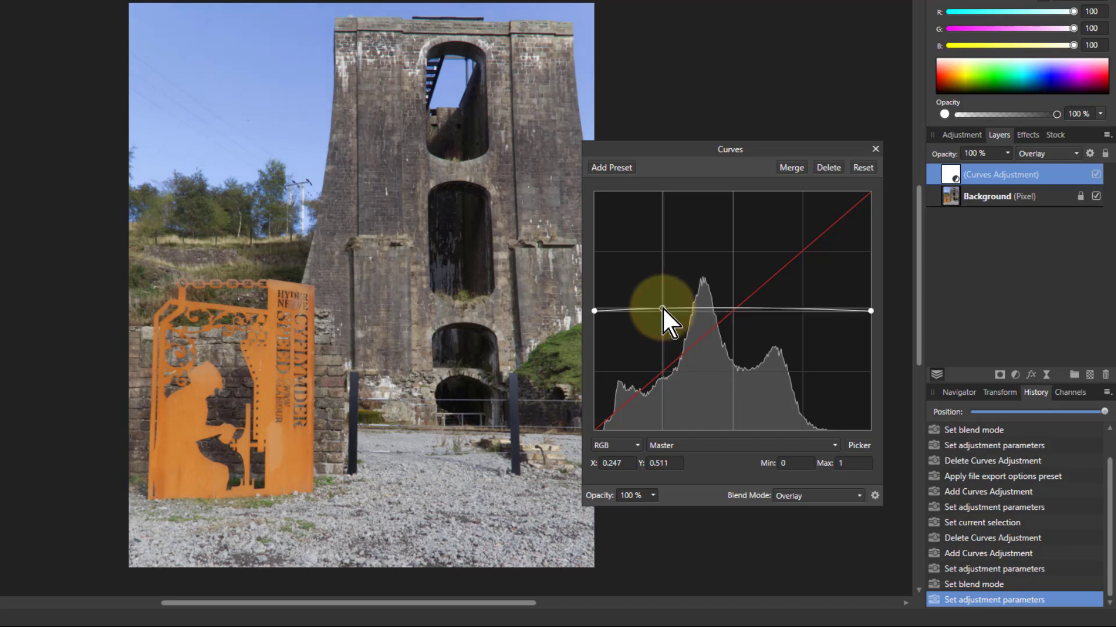
drag(653, 311, 653, 277)
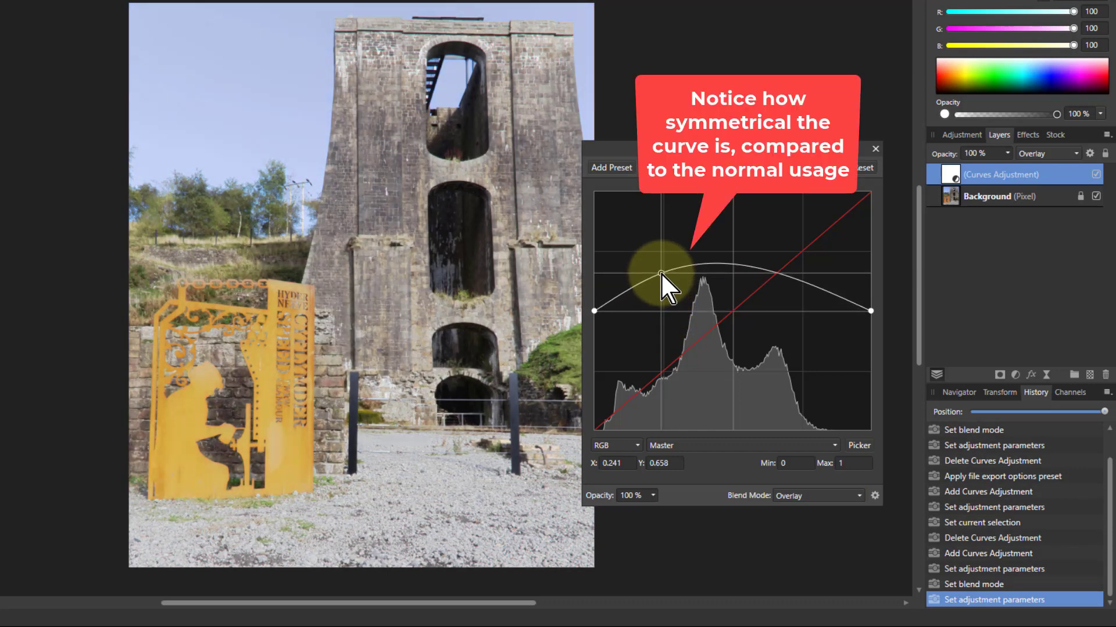
drag(662, 285, 672, 273)
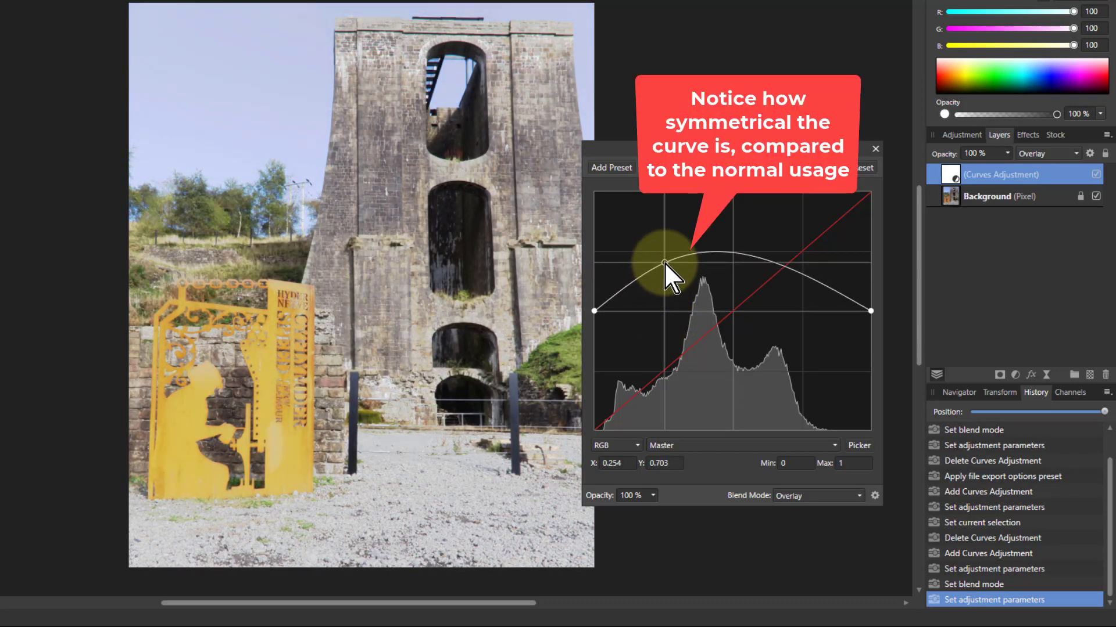
drag(668, 267, 789, 277)
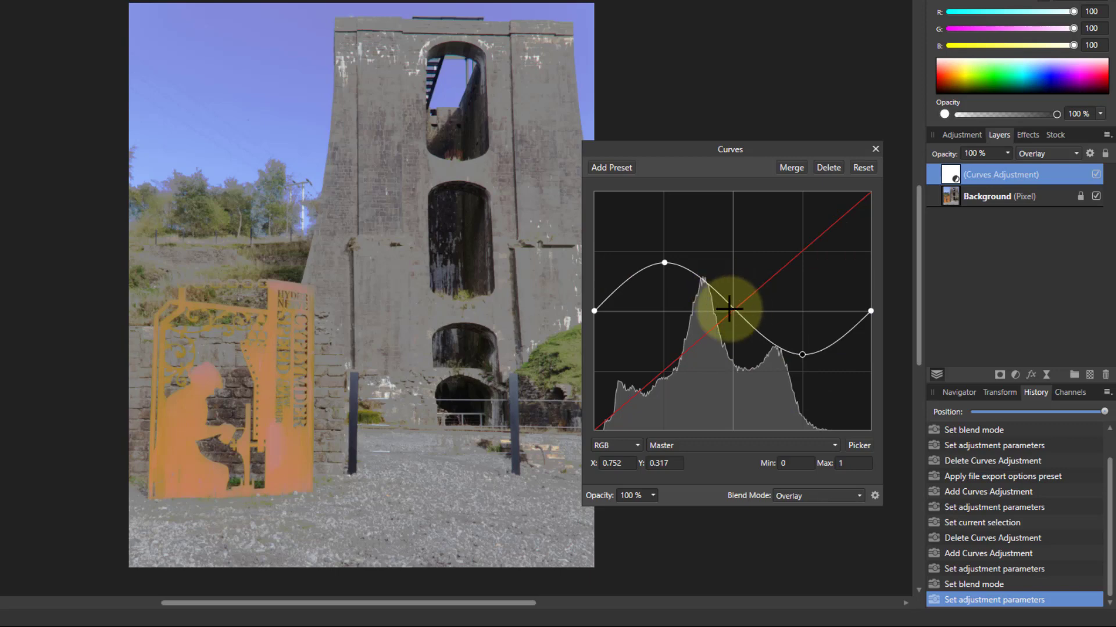
Reshape the curve with shadows below the midline and highlights well above it
drag(729, 310, 665, 265)
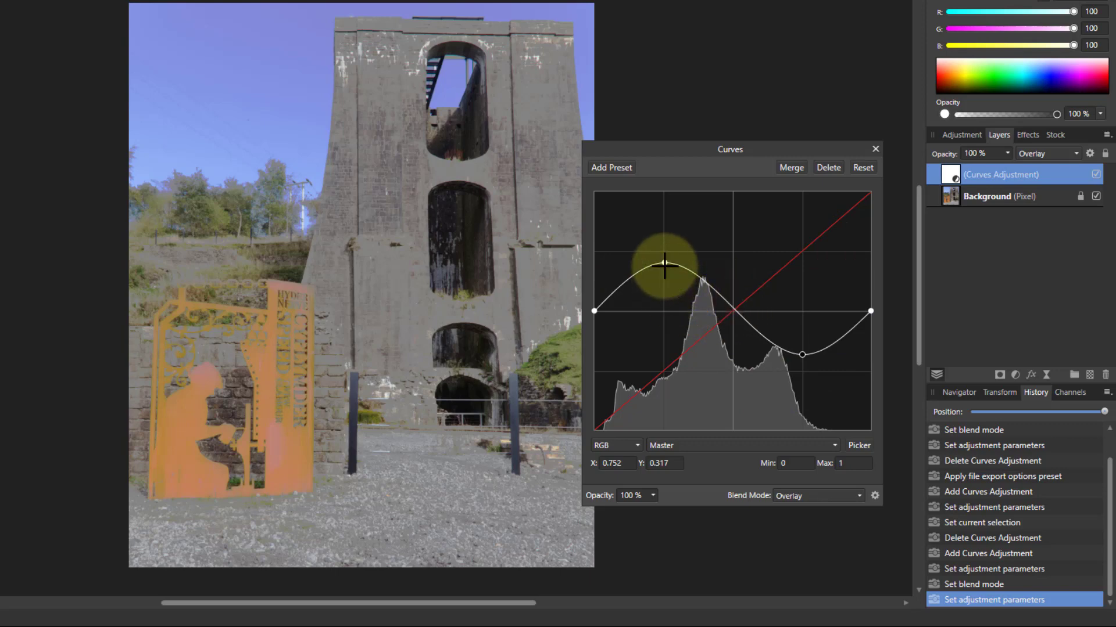
drag(663, 265, 663, 288)
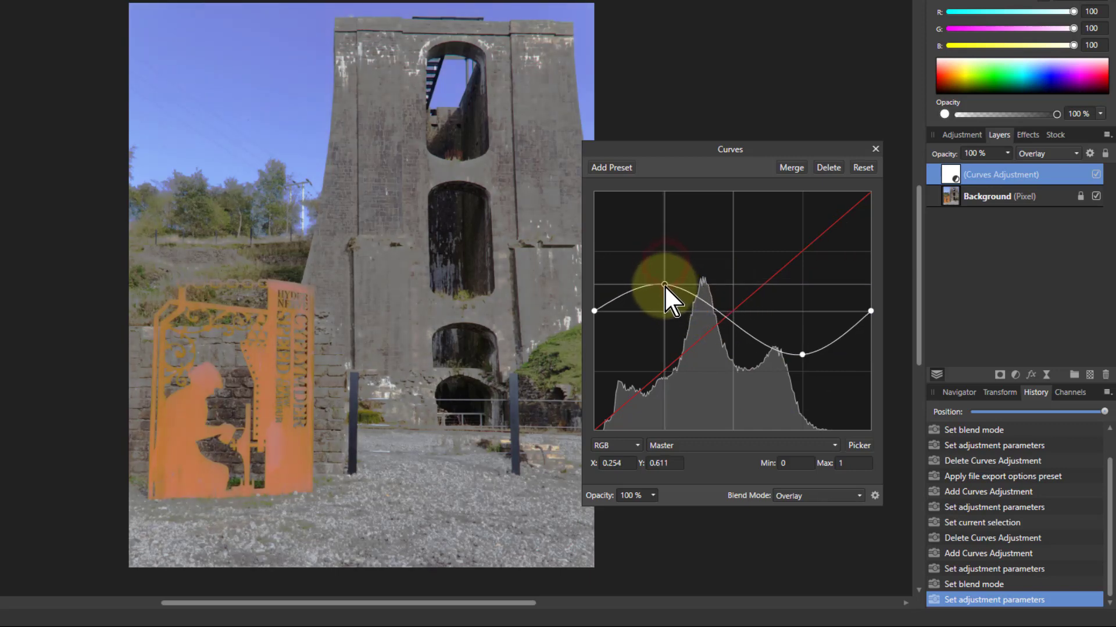
drag(665, 291, 672, 381)
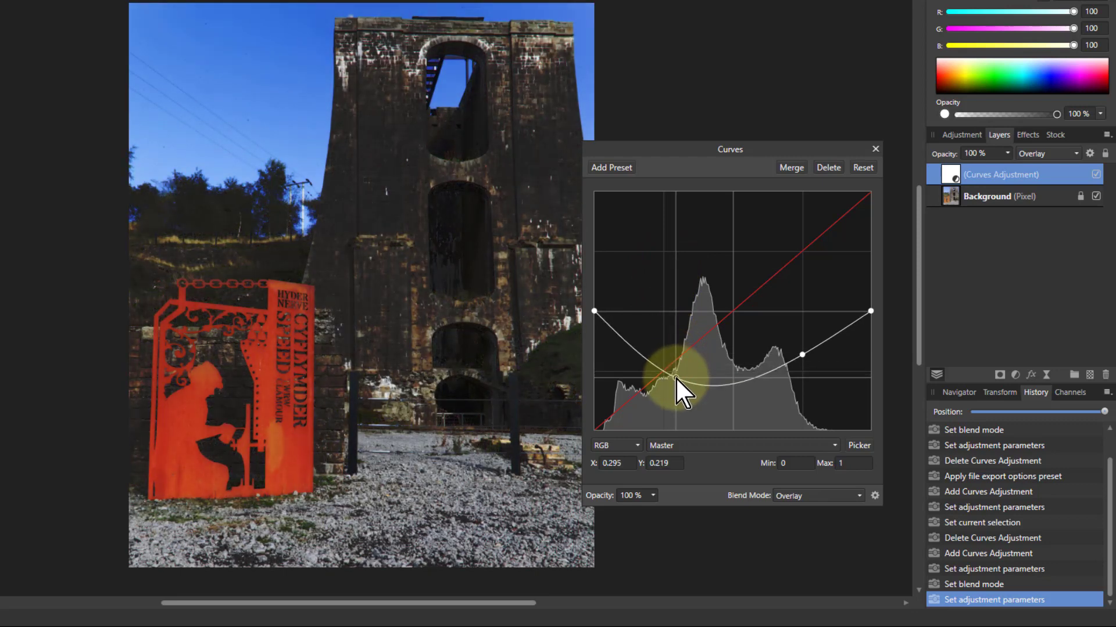
drag(672, 381, 801, 352)
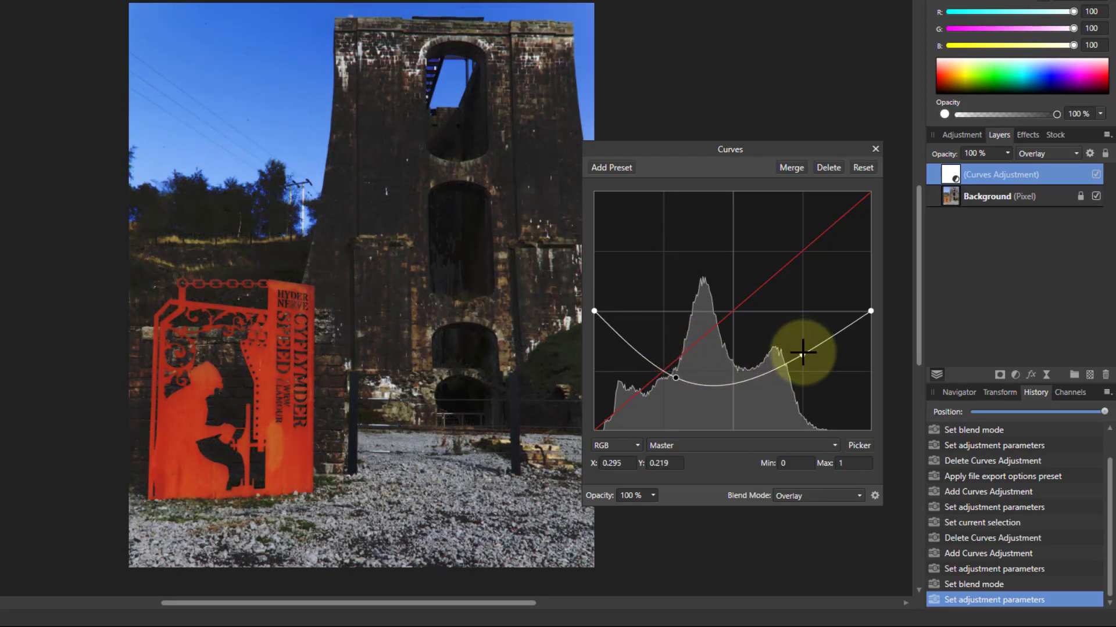
drag(803, 353, 817, 279)
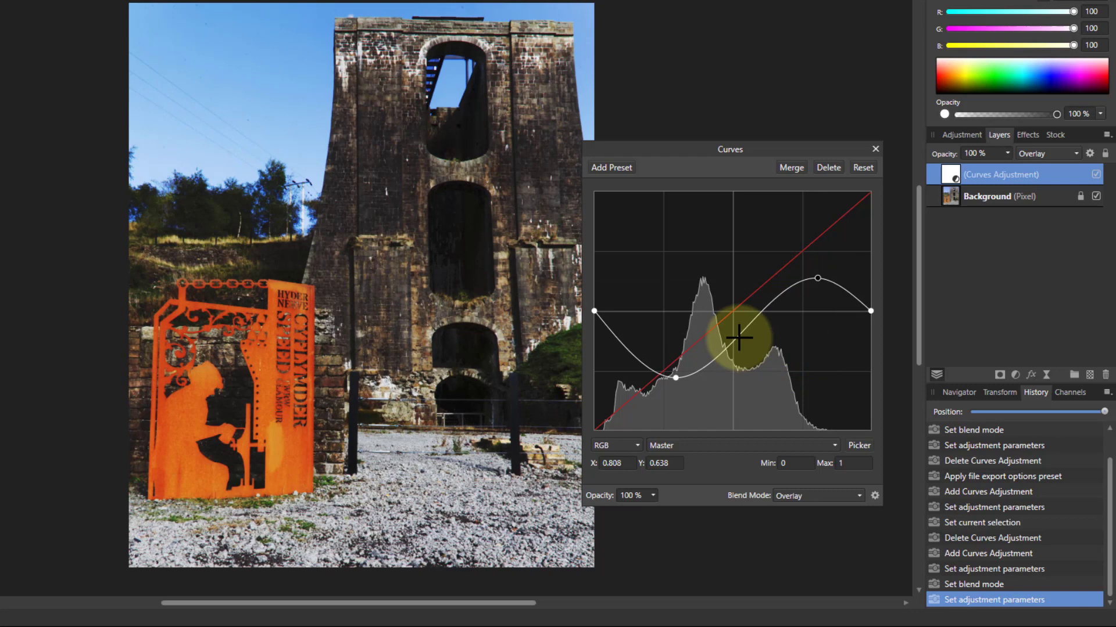
Add a centre anchor and shape the curve into a gentle wave with a highlight bump
drag(738, 338, 739, 313)
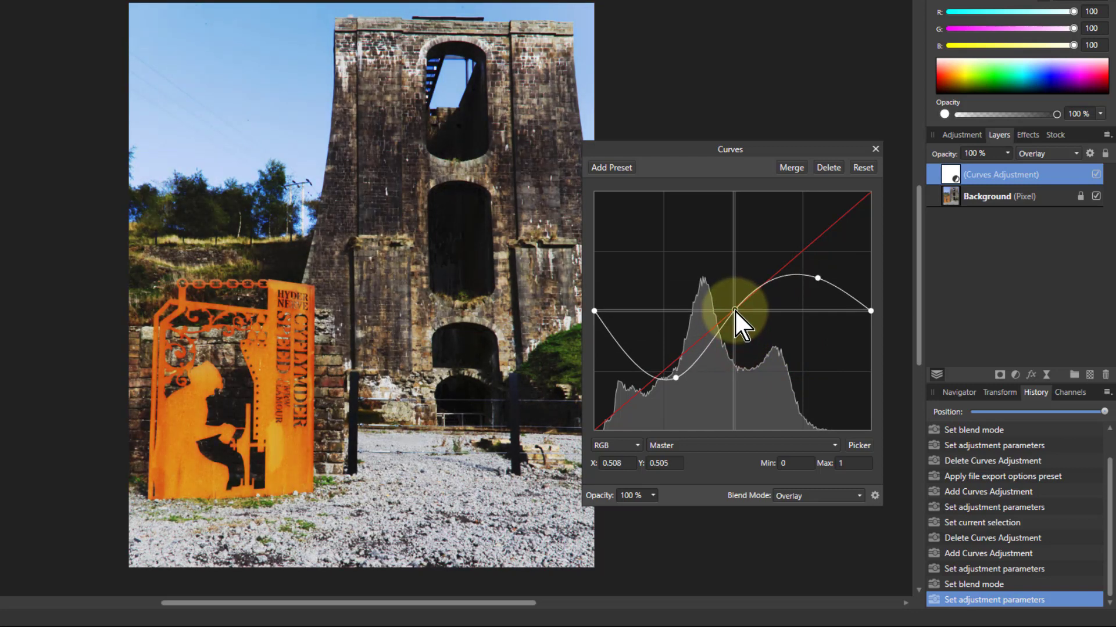
drag(736, 315, 674, 379)
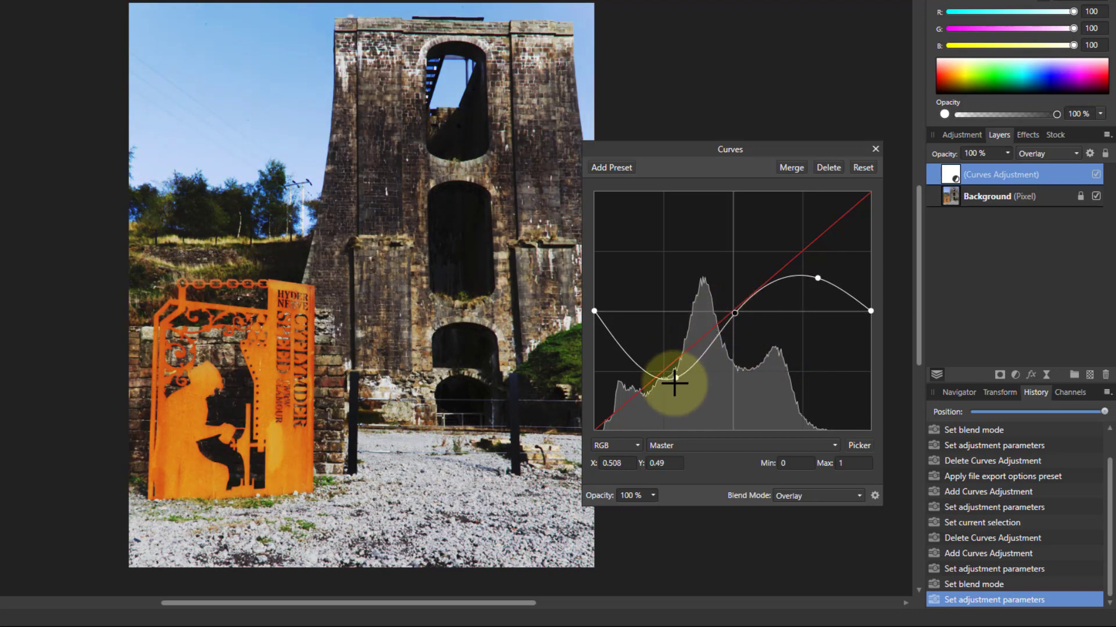
drag(674, 379, 648, 363)
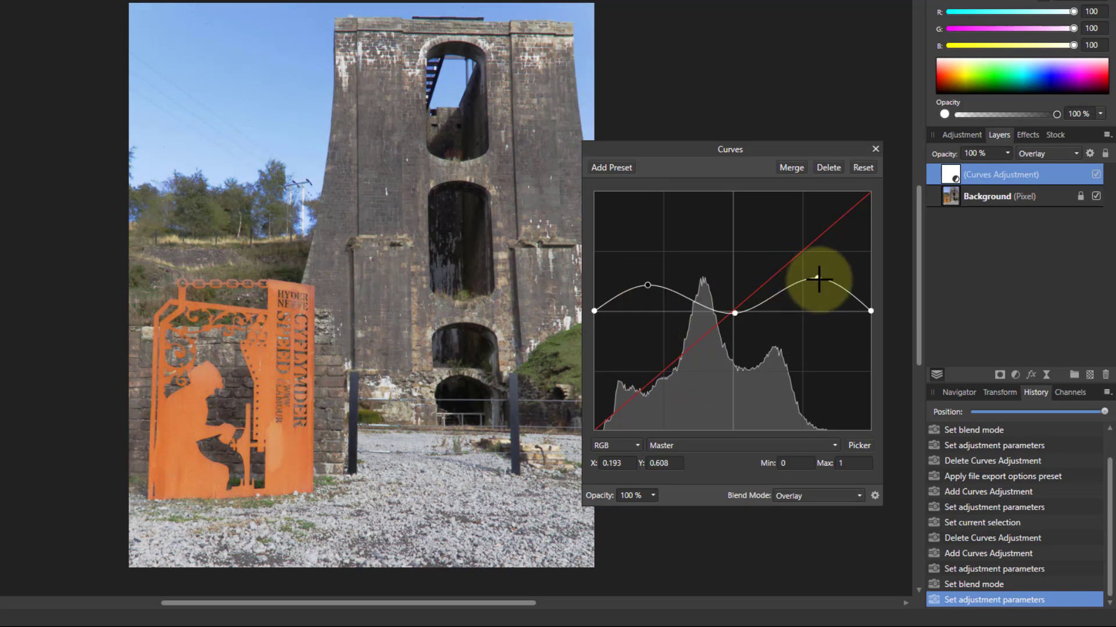
drag(819, 281, 817, 278)
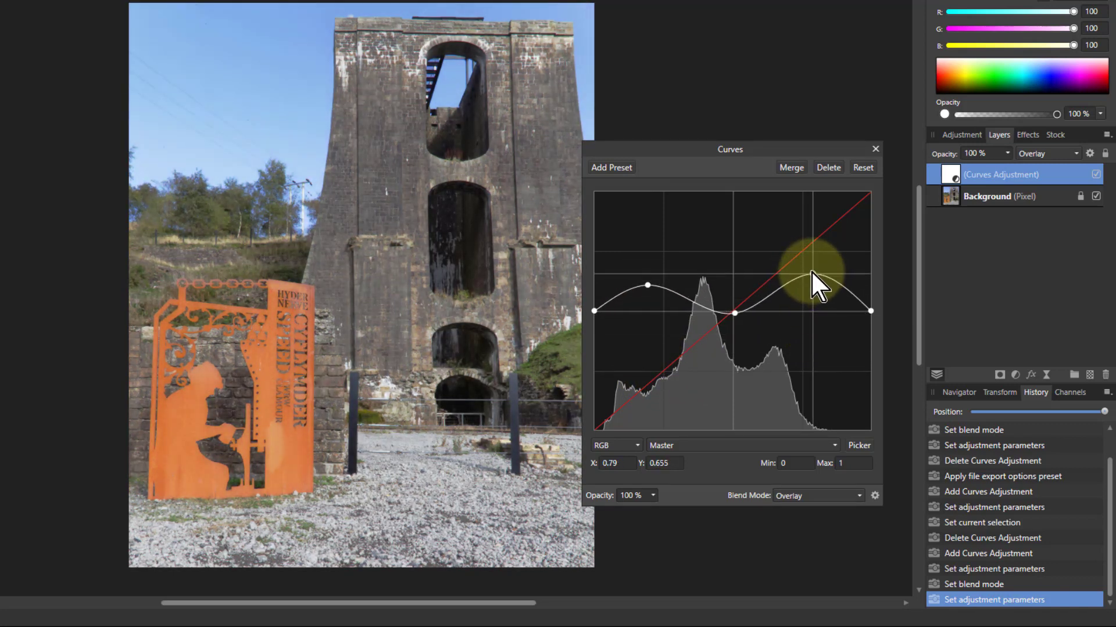
drag(815, 274, 815, 284)
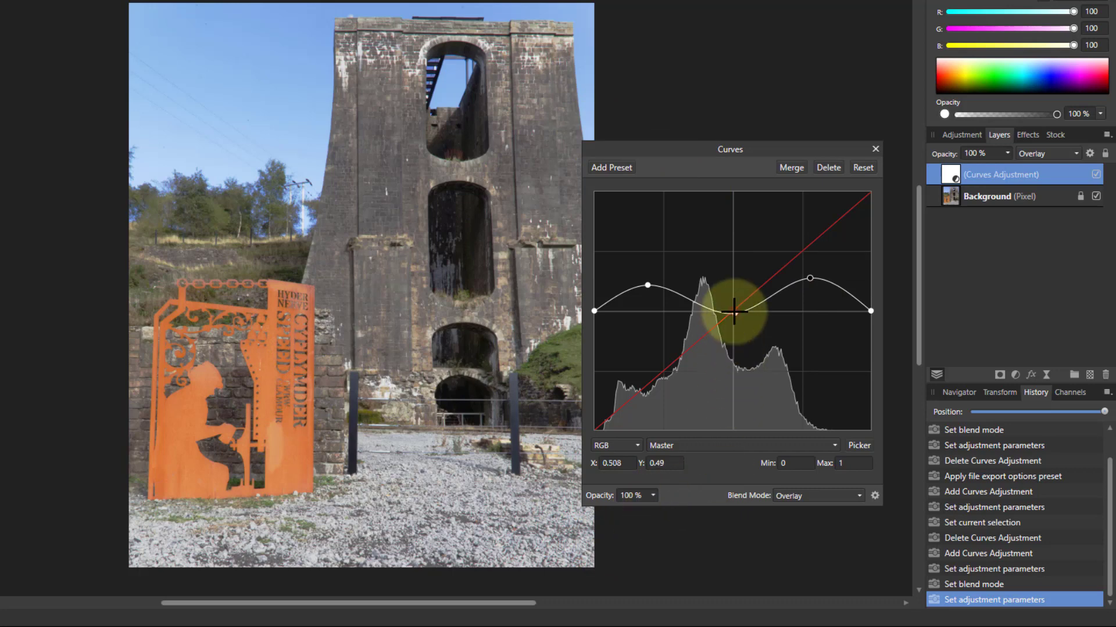
Try several centre-node heights, then settle with shadows low and the white end raised
drag(733, 311, 733, 391)
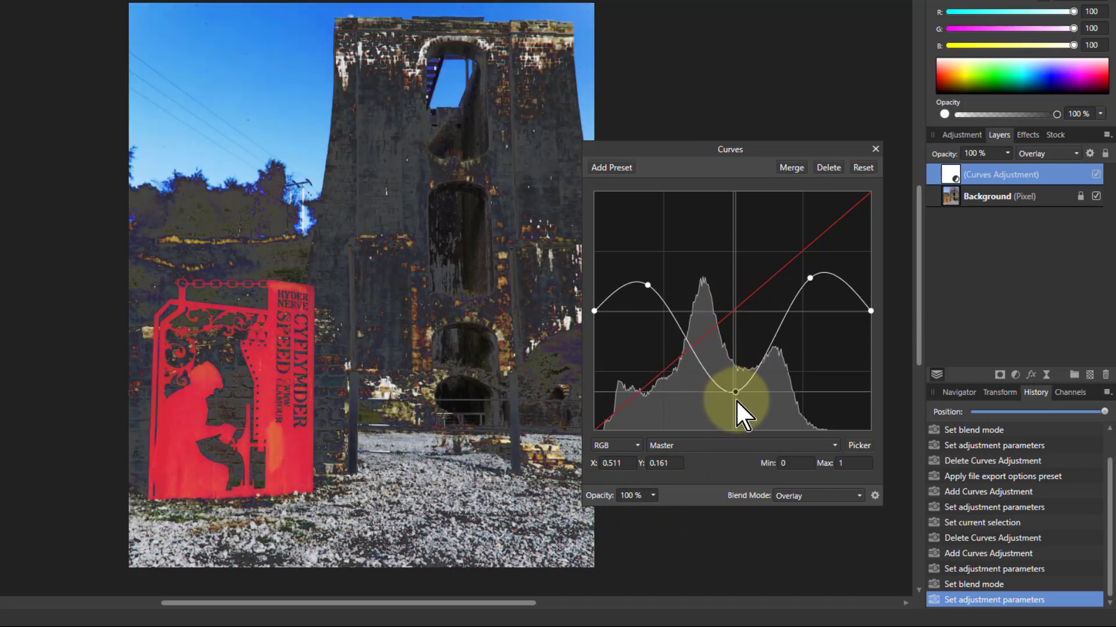
drag(735, 392, 735, 334)
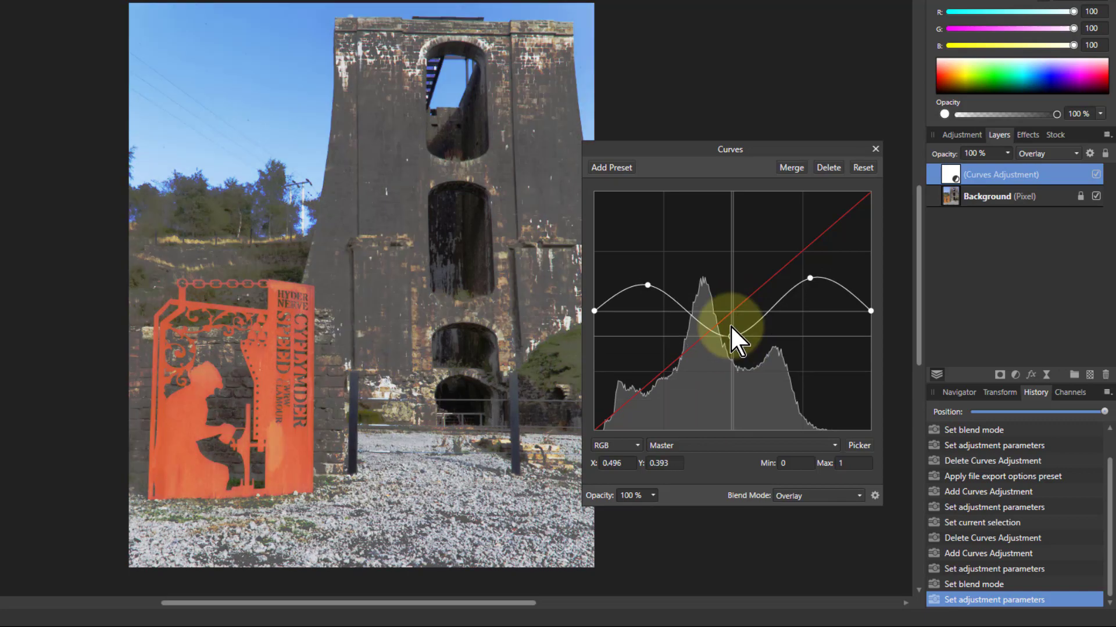
drag(733, 334, 732, 252)
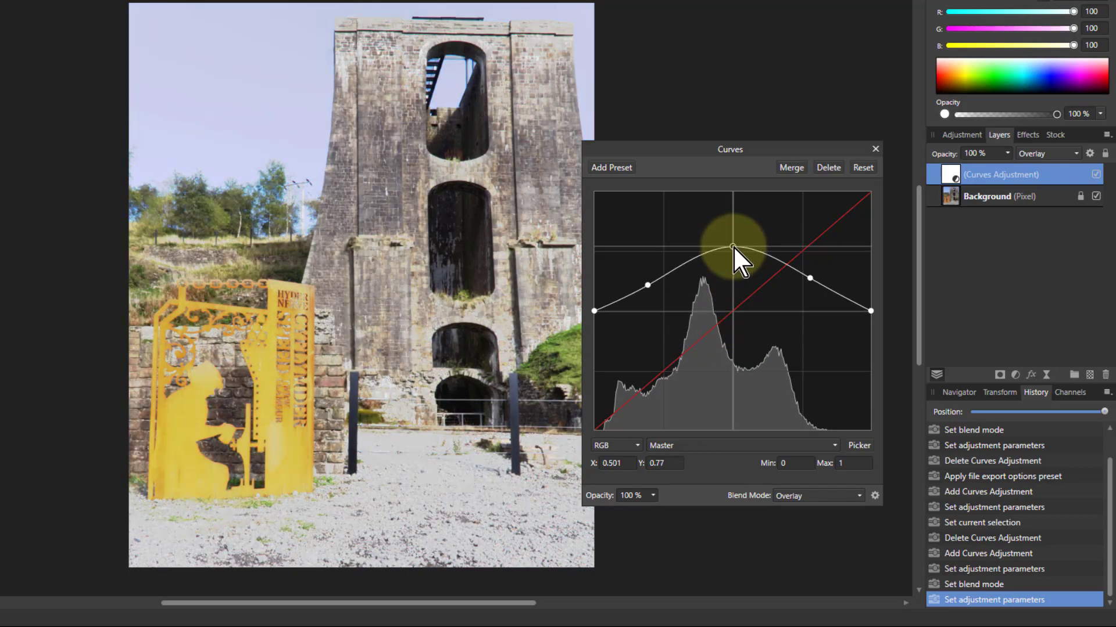
drag(732, 253, 733, 279)
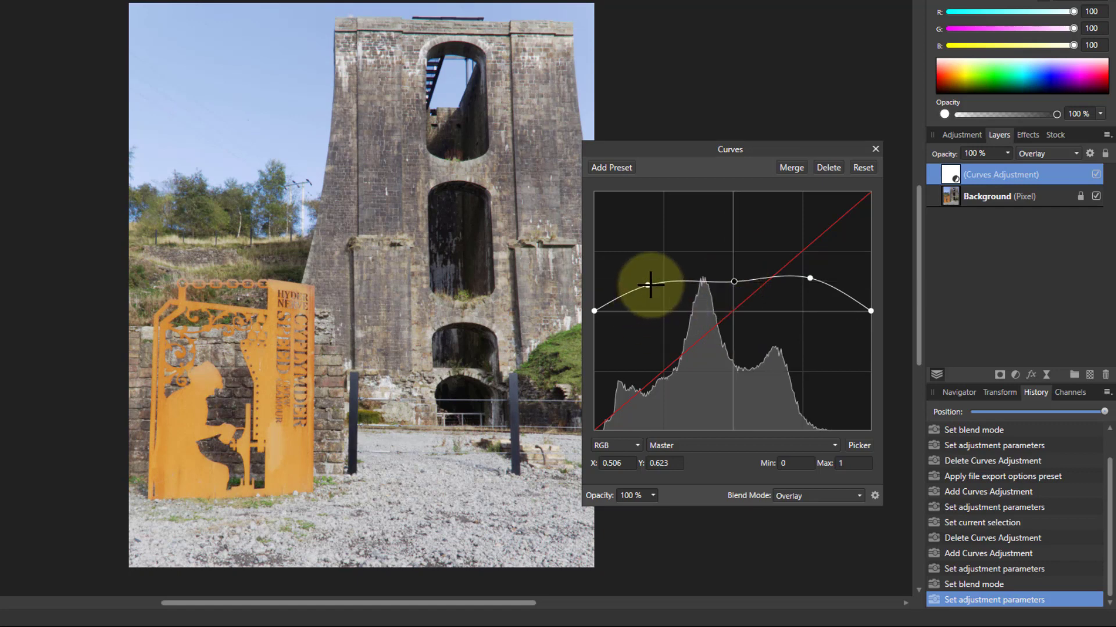
drag(649, 287, 652, 348)
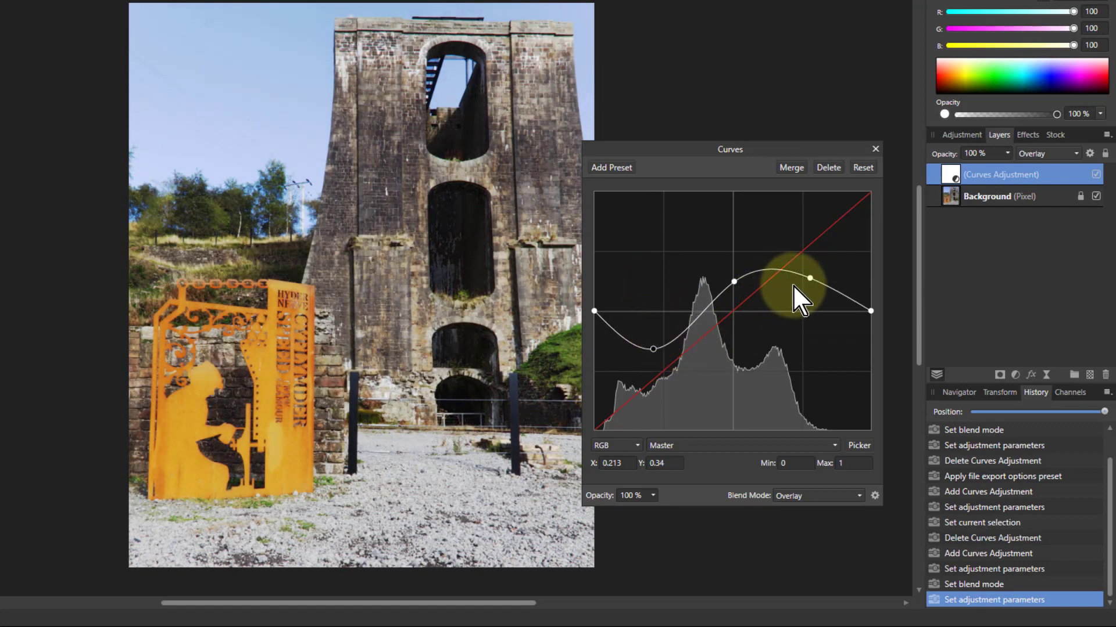
drag(809, 279, 815, 285)
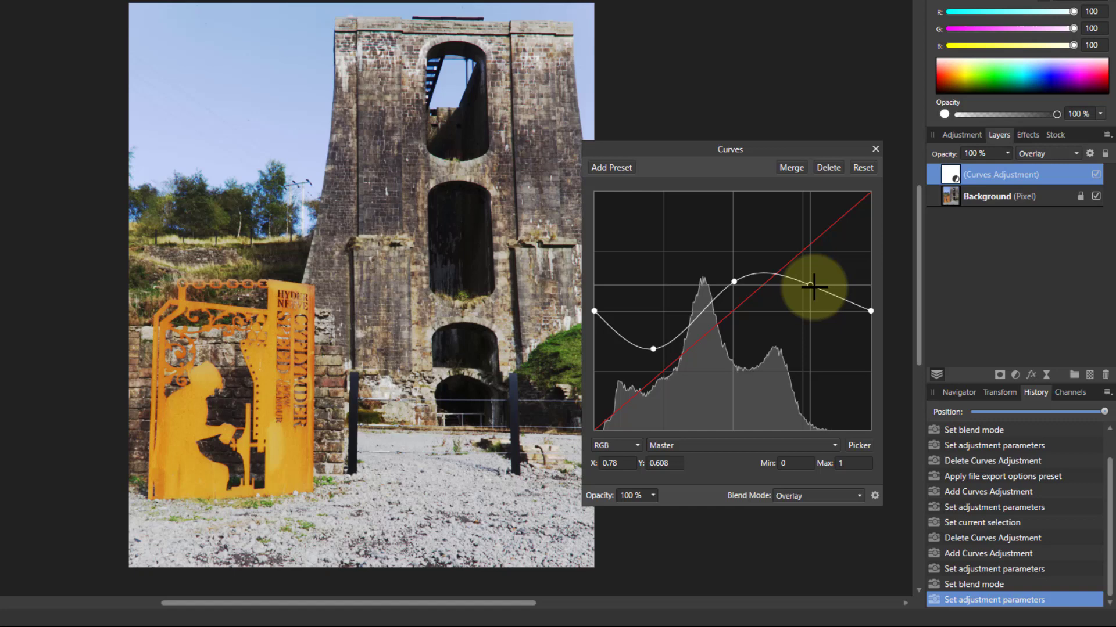
drag(809, 285, 870, 311)
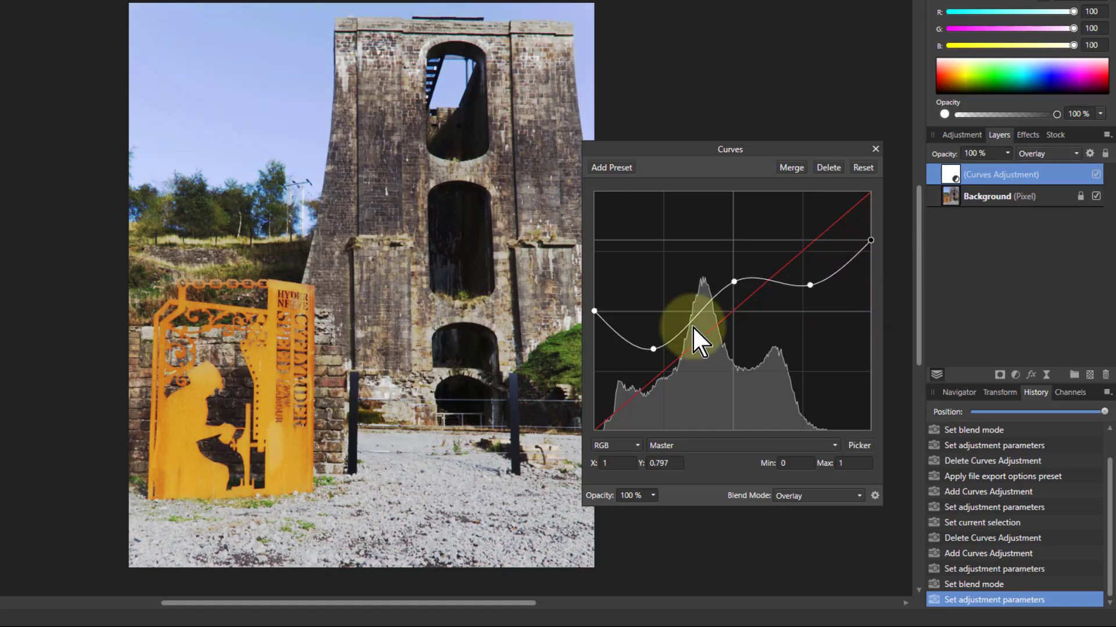
Raise the black endpoint, lower the highlight node, and nudge the centre into an upper-midtone plateau
drag(655, 349, 596, 368)
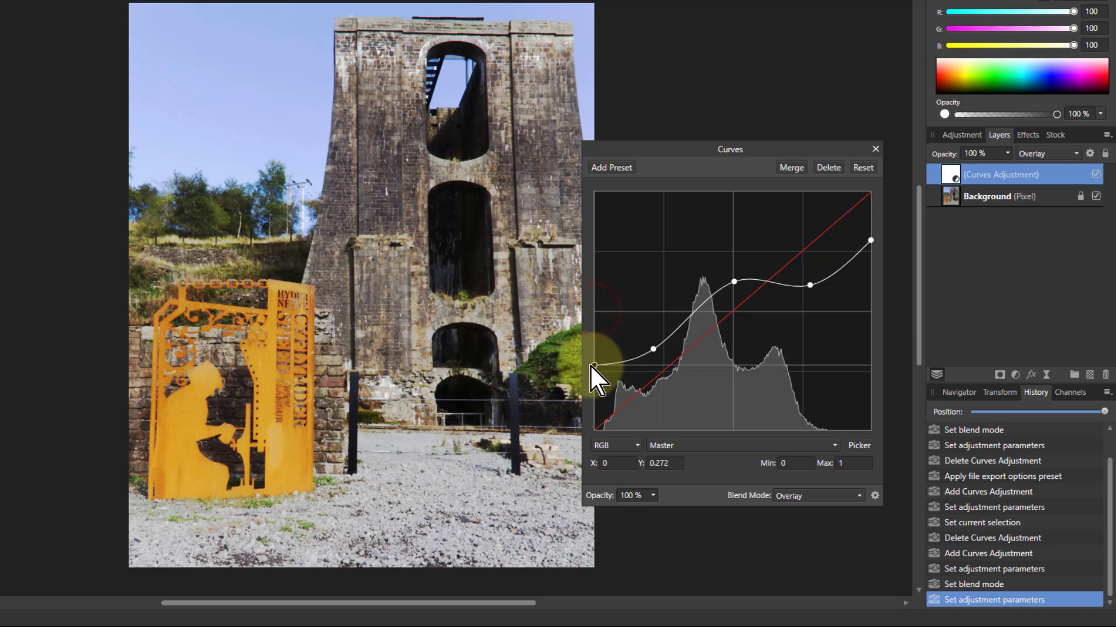
drag(596, 369, 596, 270)
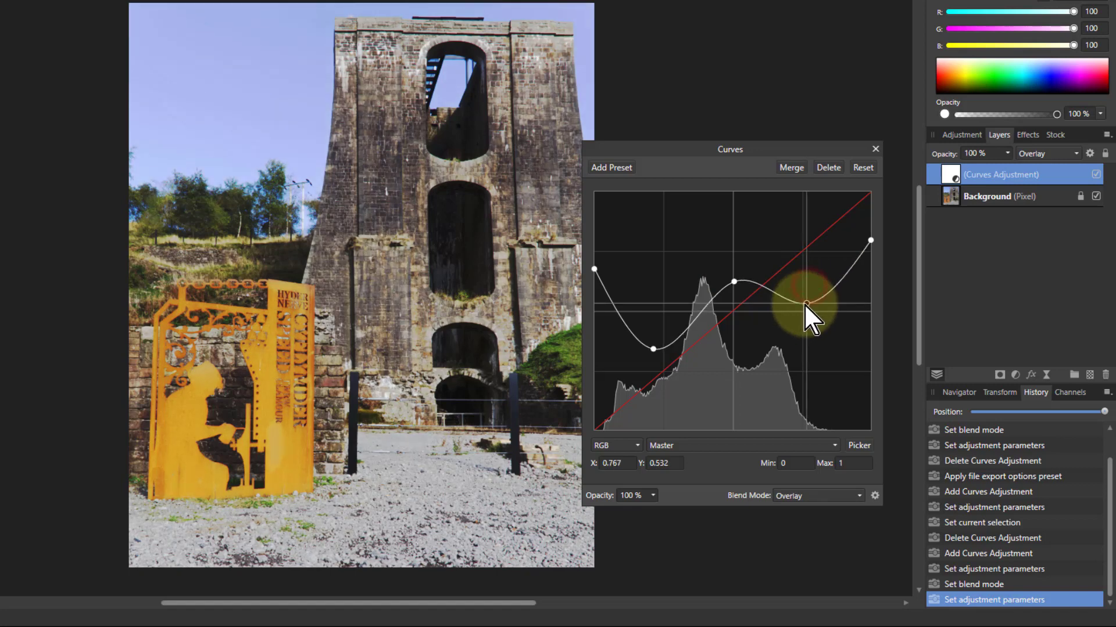
drag(804, 296, 722, 310)
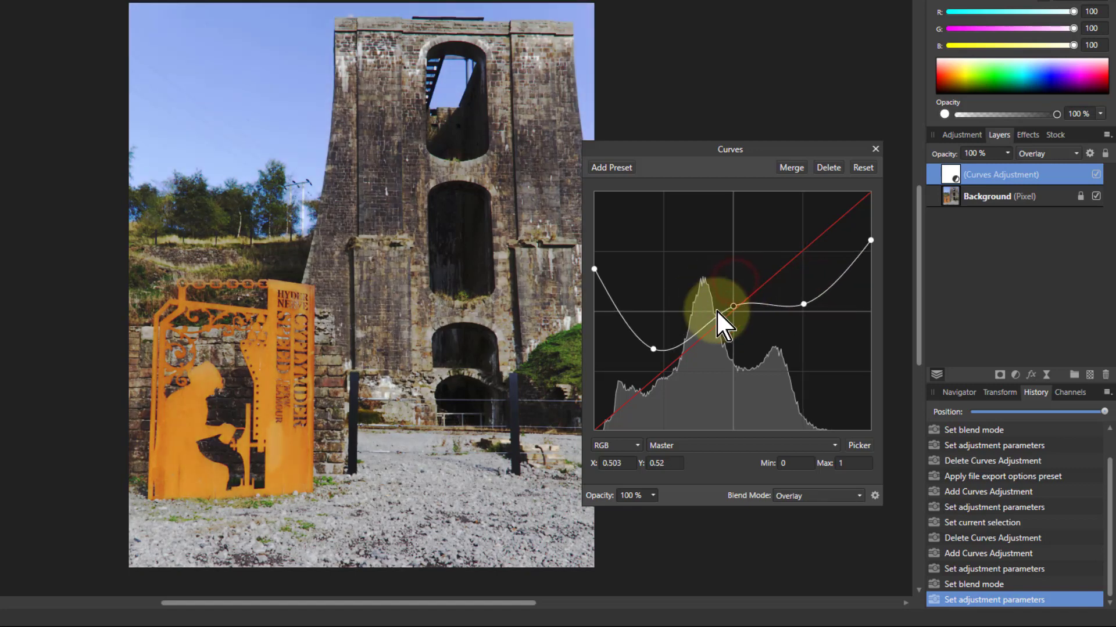
drag(718, 313, 736, 302)
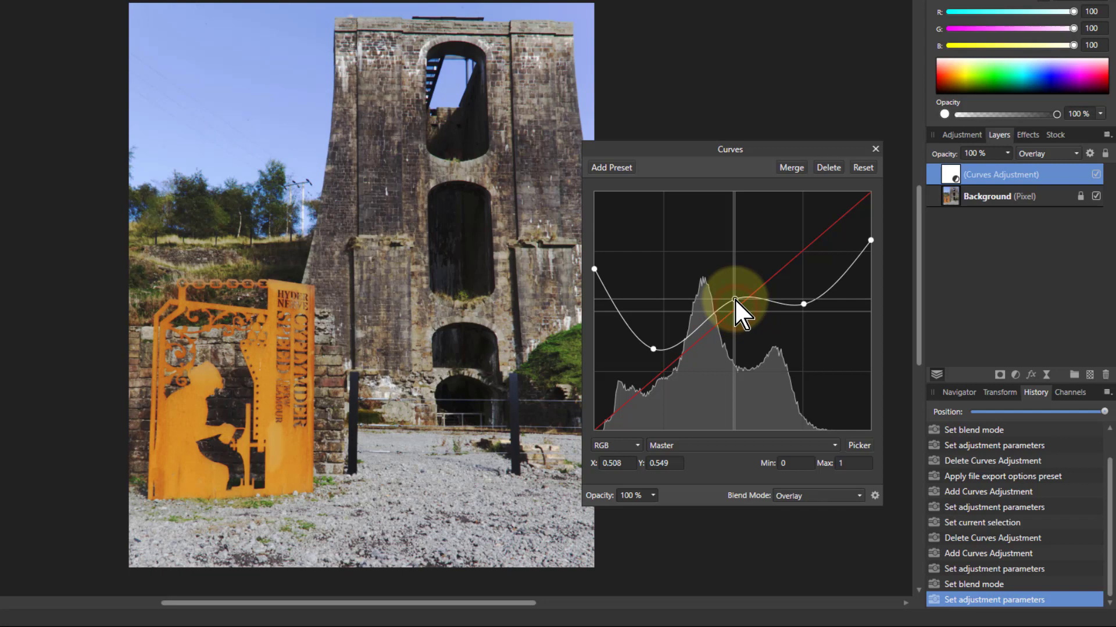
drag(736, 306, 776, 349)
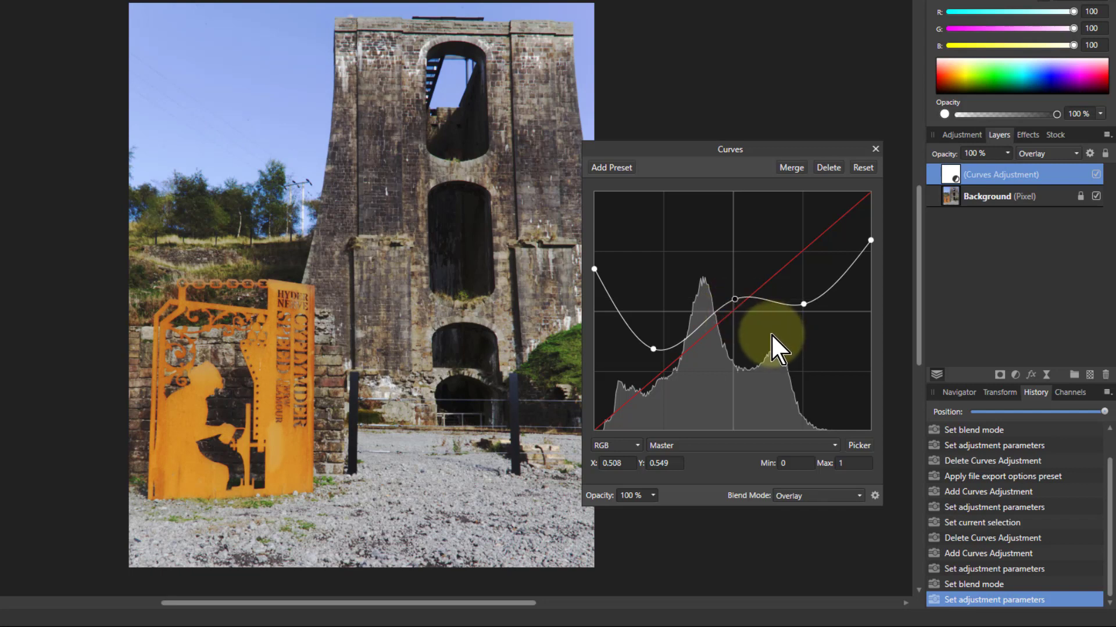